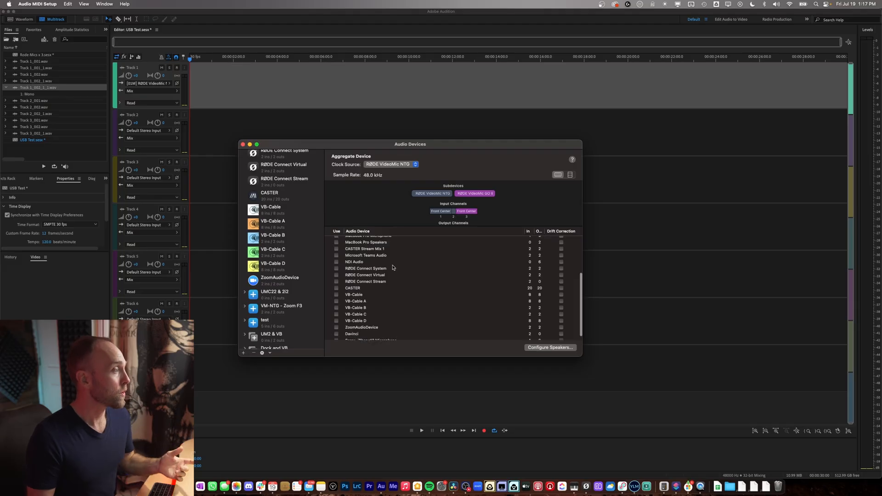
Enable Use for the ZOOM F3 Driver and keep Drift Correction on for the VideoMic GO II row.
scroll(up, 3)
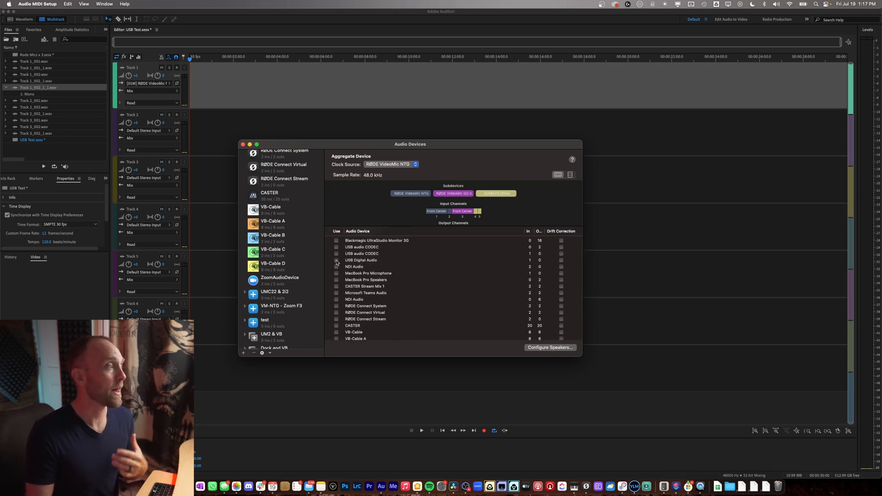
mouse_move(470, 185)
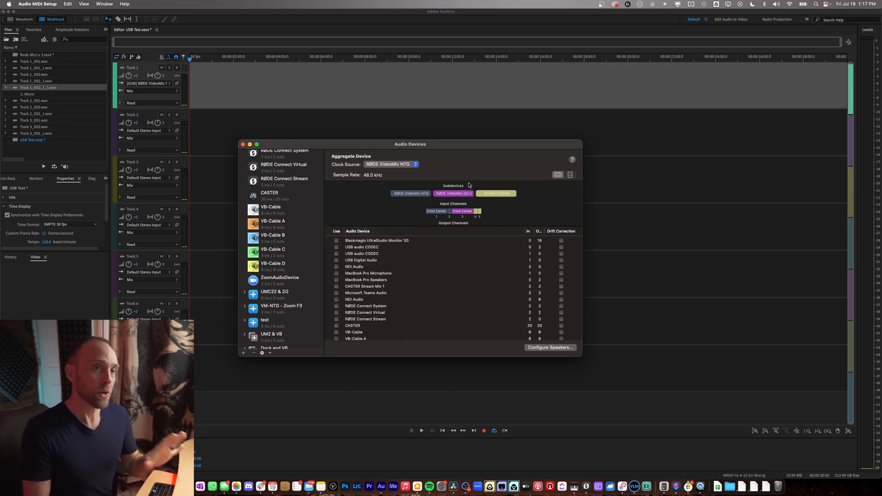
scroll(up, 3)
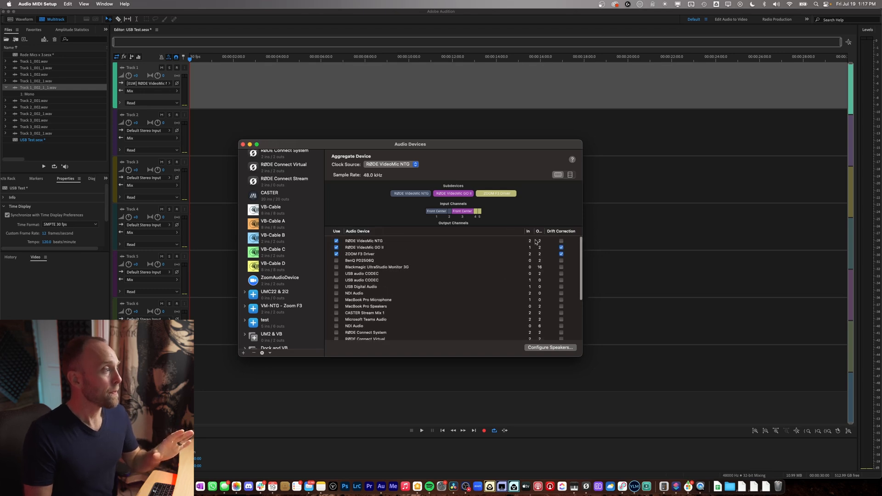
click(561, 248)
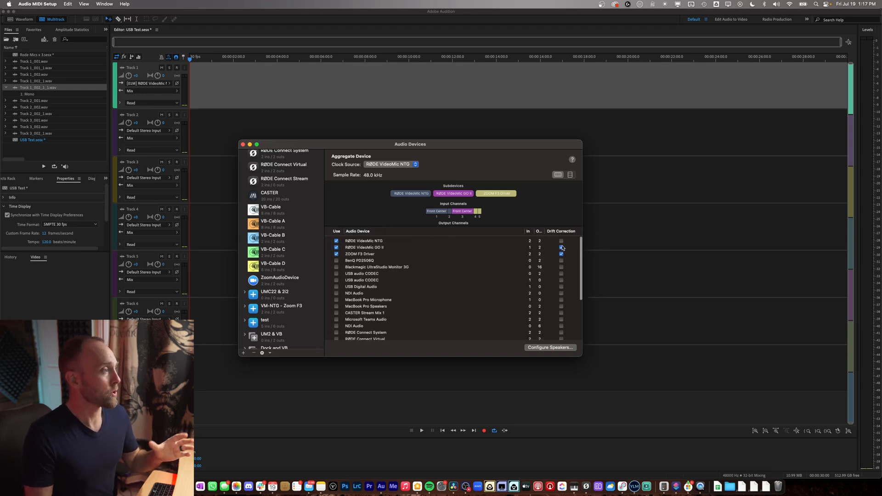
click(561, 247)
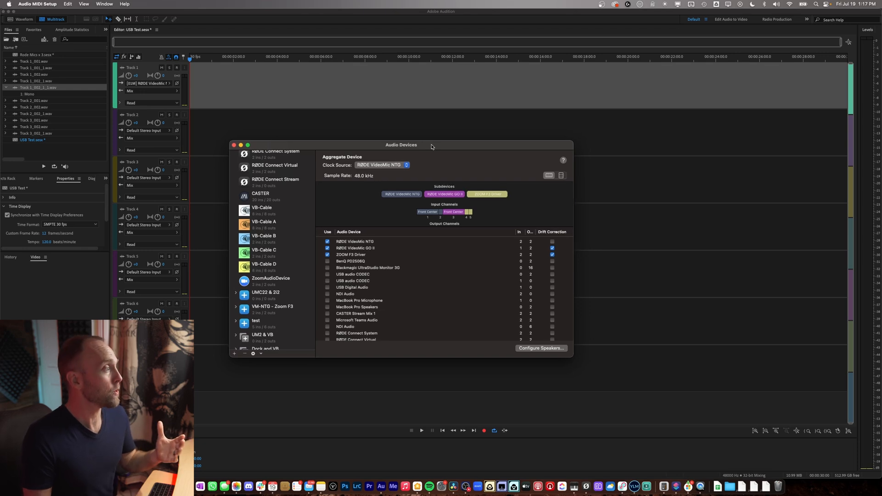
mouse_move(376, 244)
text(Rode)
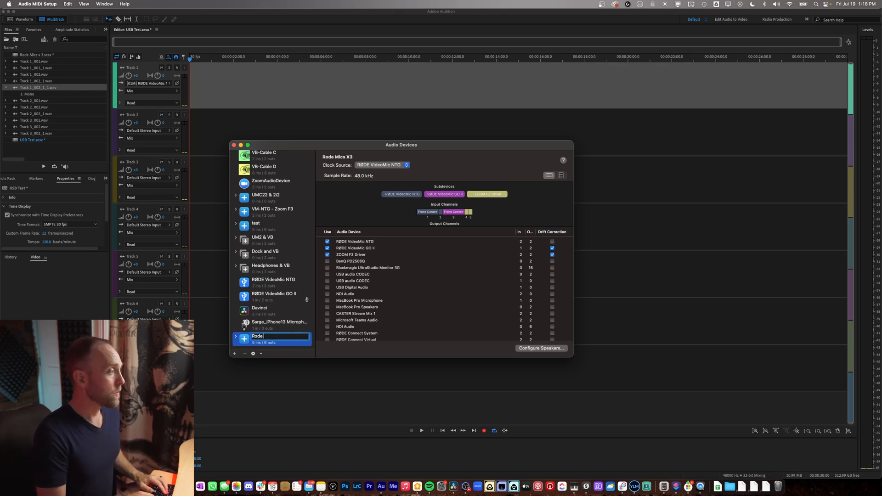
Rename the aggregate device to 'Rode Mics + Zoom F3'.
text(Mics +)
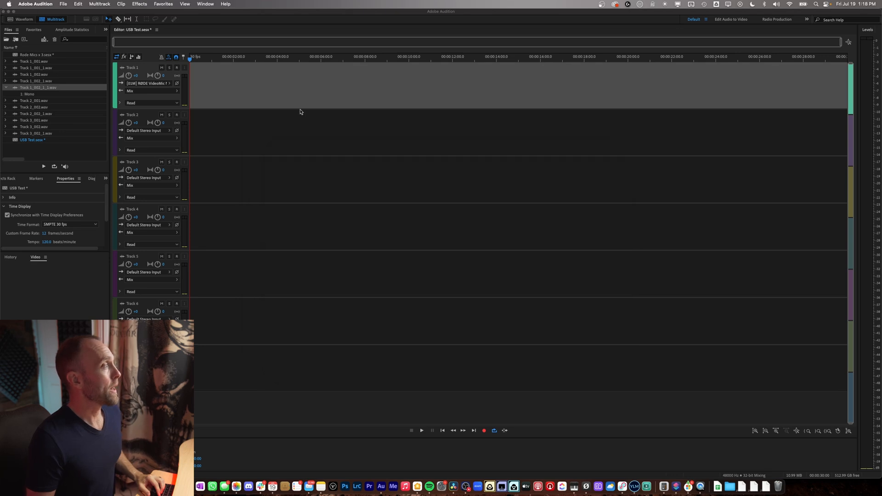
Bring Audition forward and go to its Audio Hardware preferences.
click(176, 68)
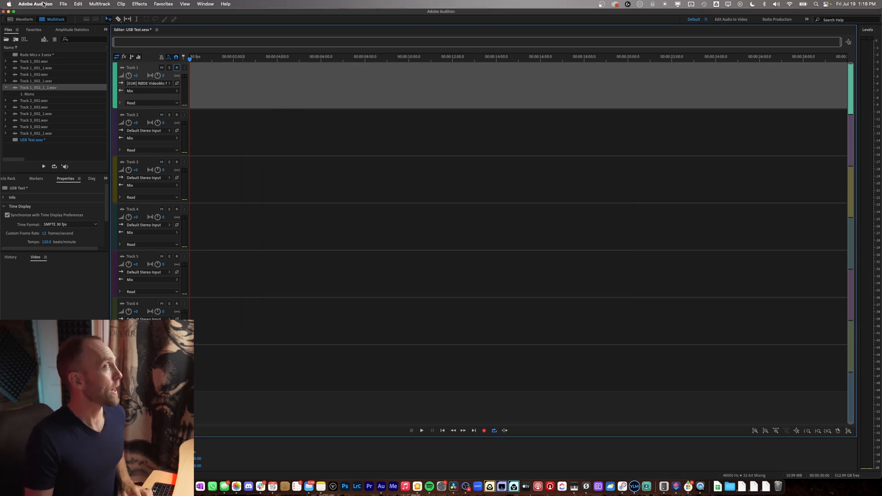
click(34, 4)
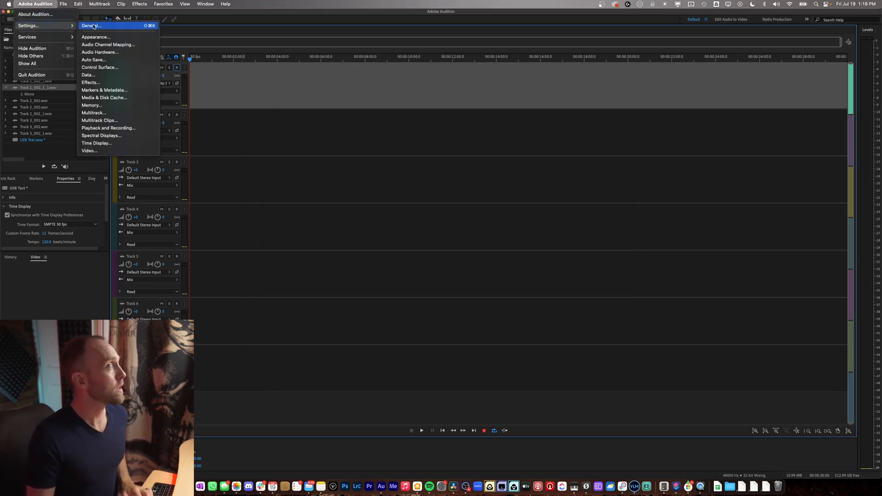
click(101, 52)
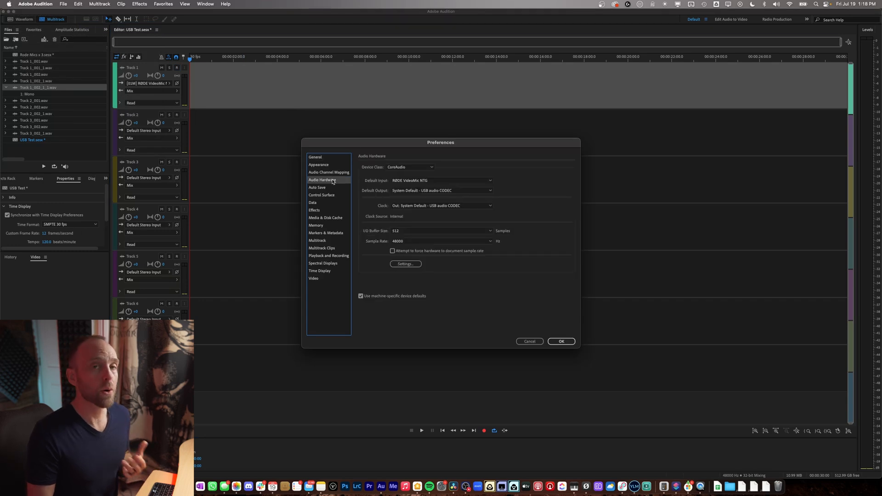
mouse_move(455, 180)
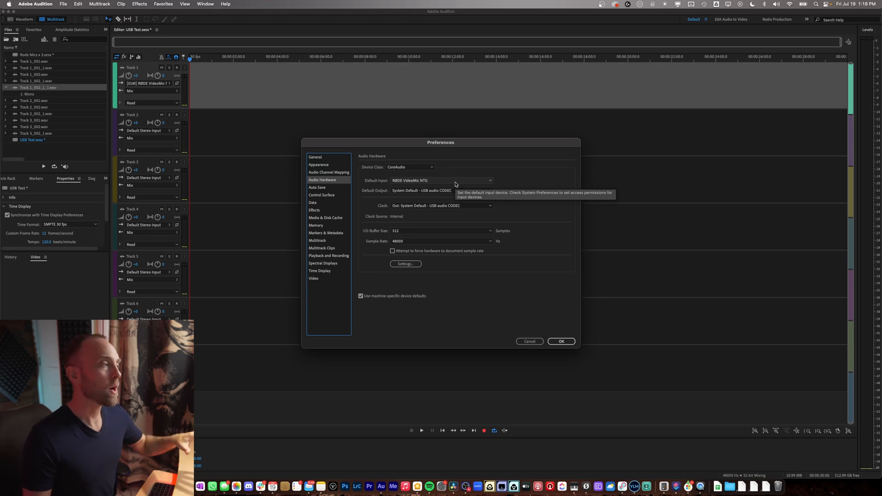
Set Default Input to the Rode Mics + Zoom F3 aggregate and confirm.
click(441, 180)
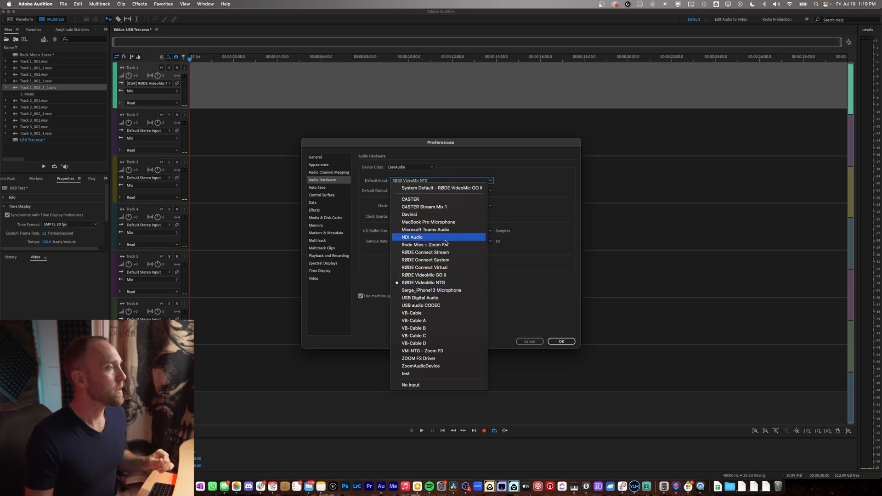
click(423, 283)
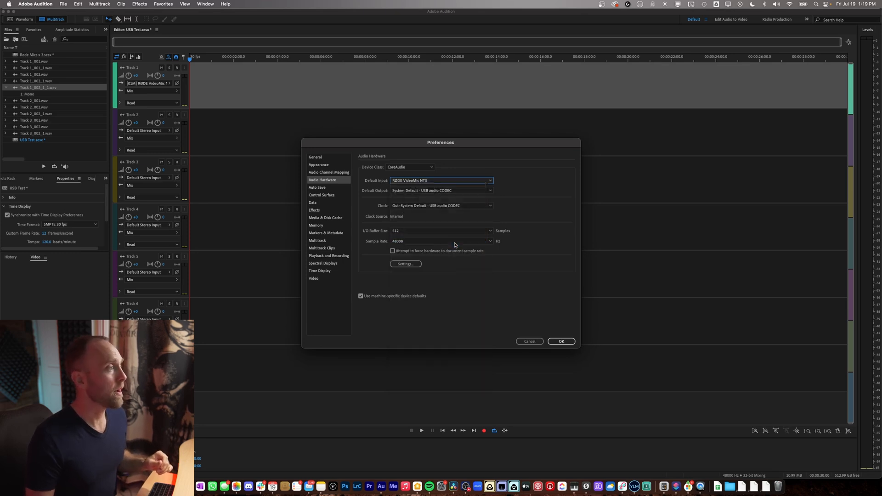
click(442, 180)
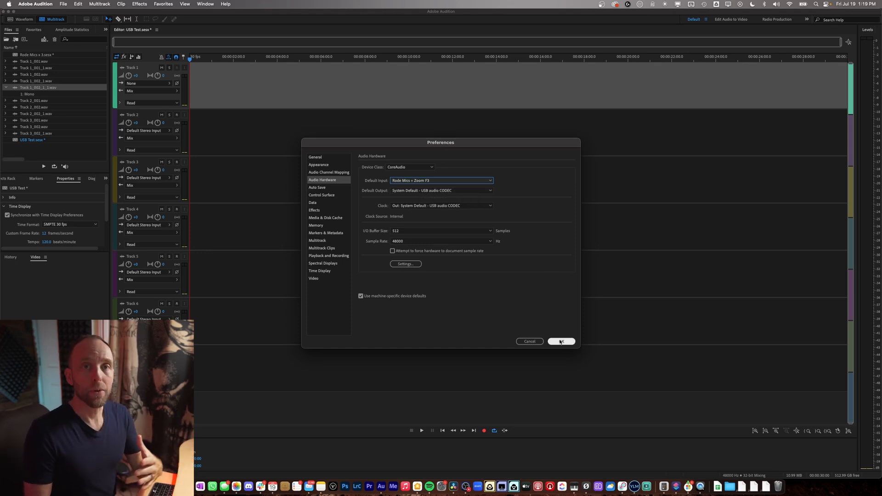
mouse_move(560, 343)
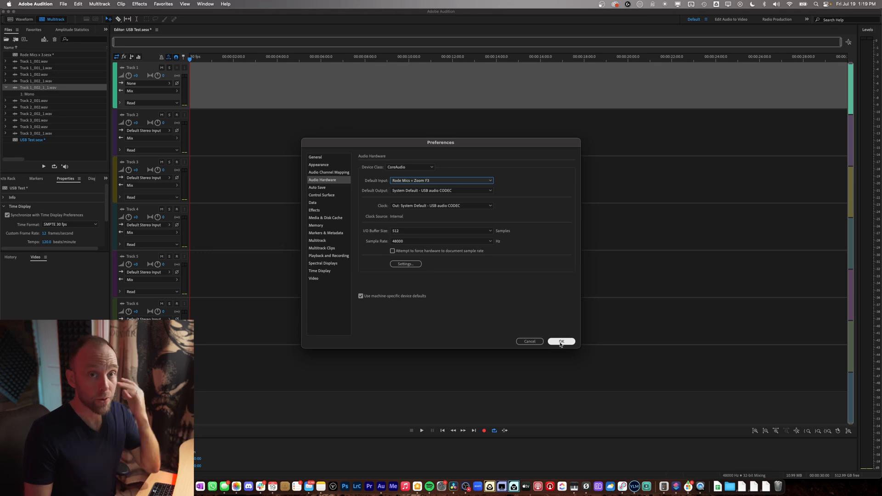
click(560, 341)
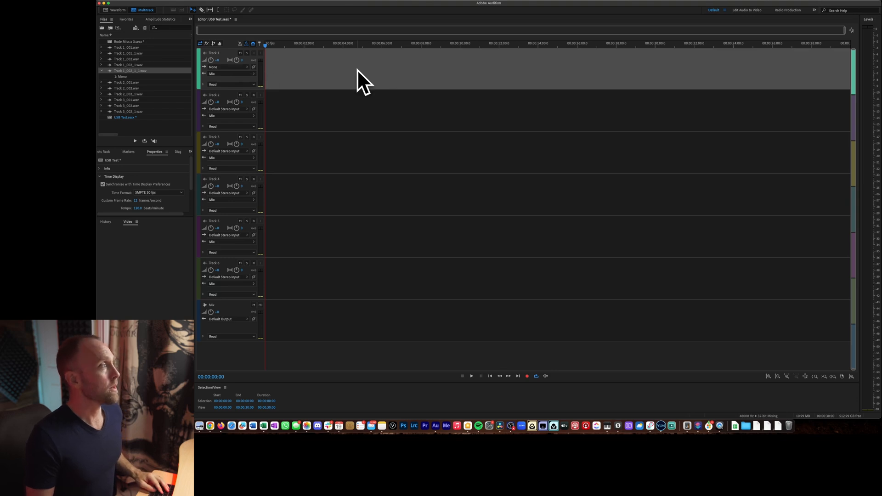
Show the Mixer and list Track 1's mono inputs from the Rode Mics + Zoom F3 aggregate.
click(248, 20)
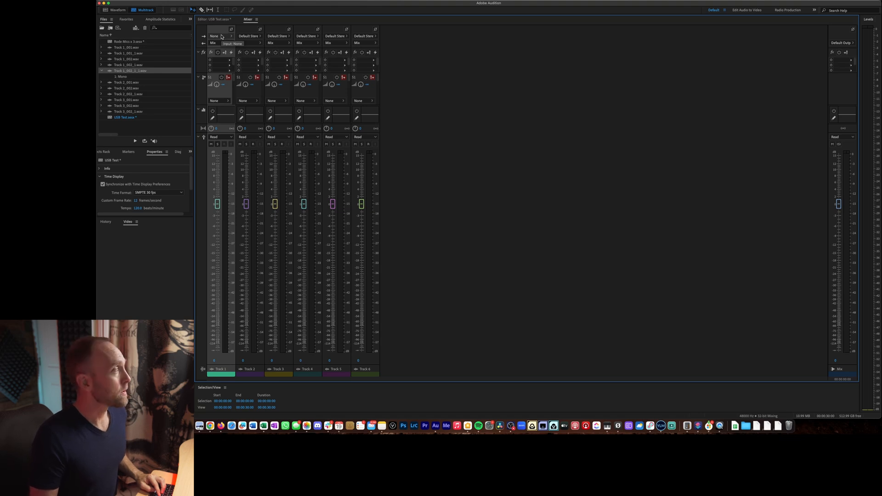
click(215, 36)
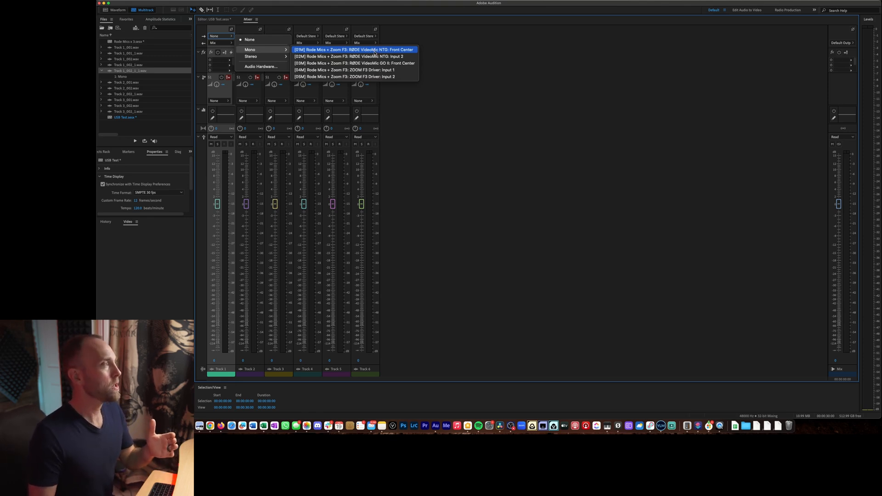
mouse_move(354, 56)
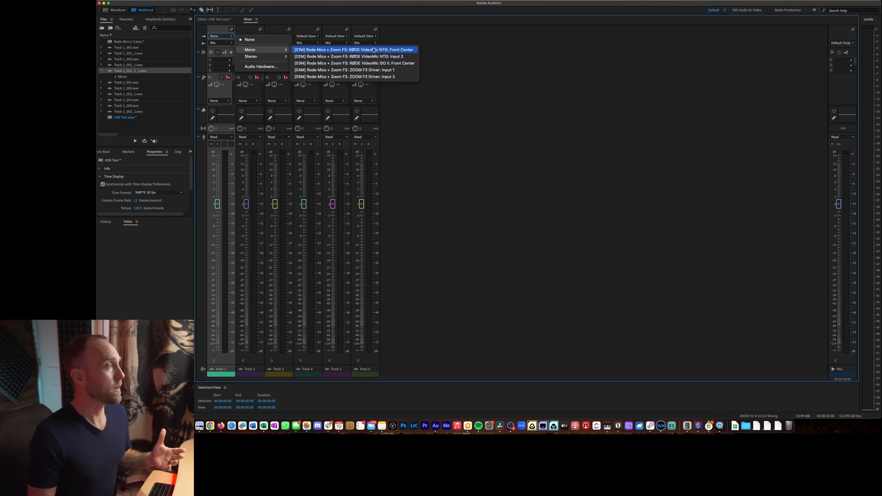
Feed Track 1 from the NTG Front Center input and Track 3 from ZOOM F3 Input 1.
click(355, 49)
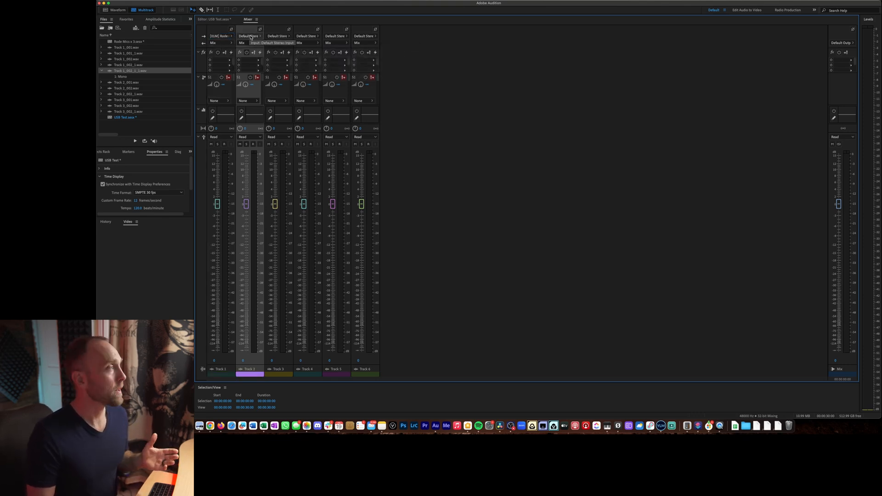
click(249, 43)
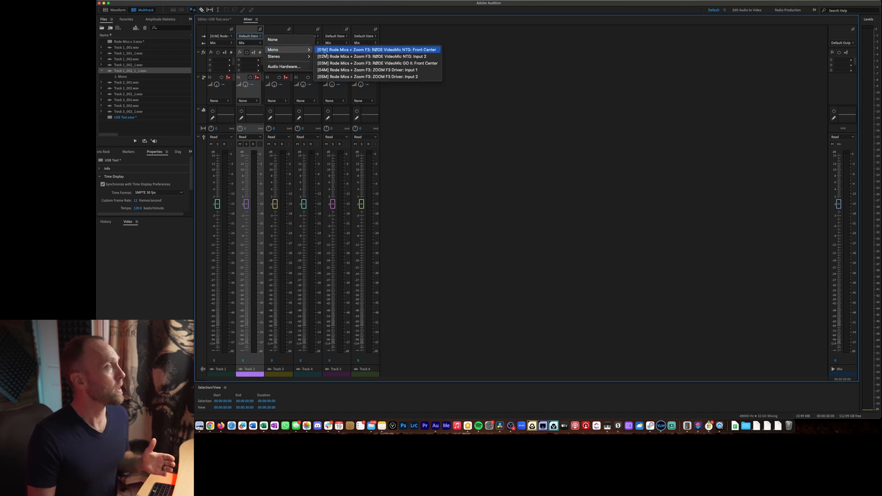
mouse_move(380, 63)
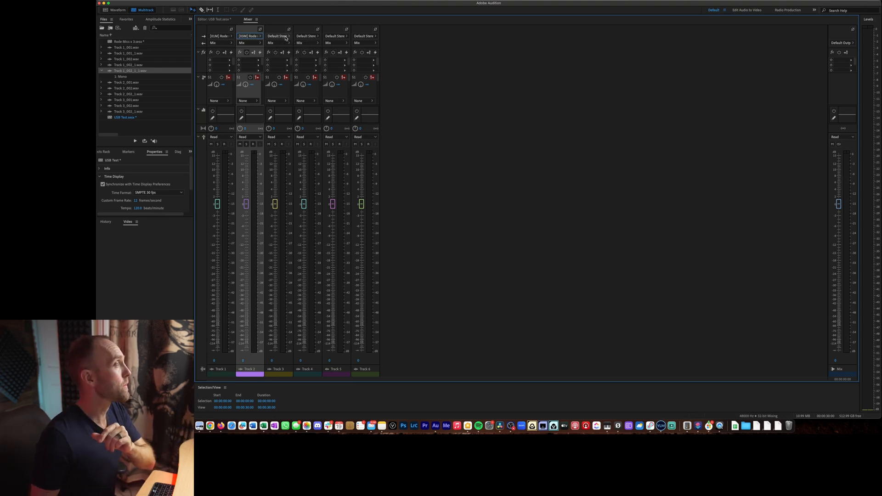
click(278, 29)
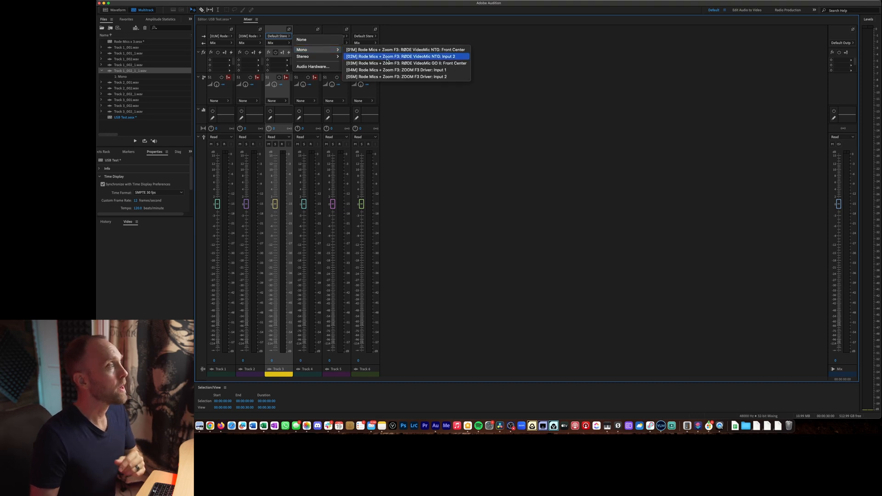
mouse_move(396, 70)
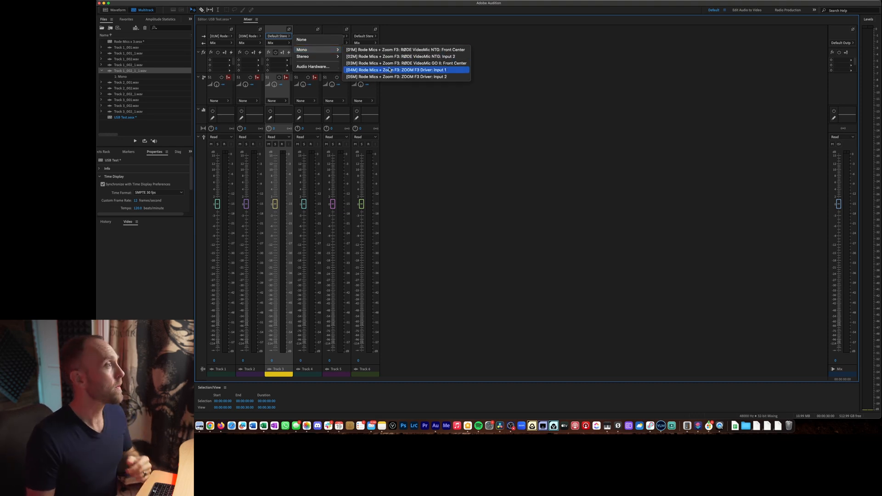
click(398, 70)
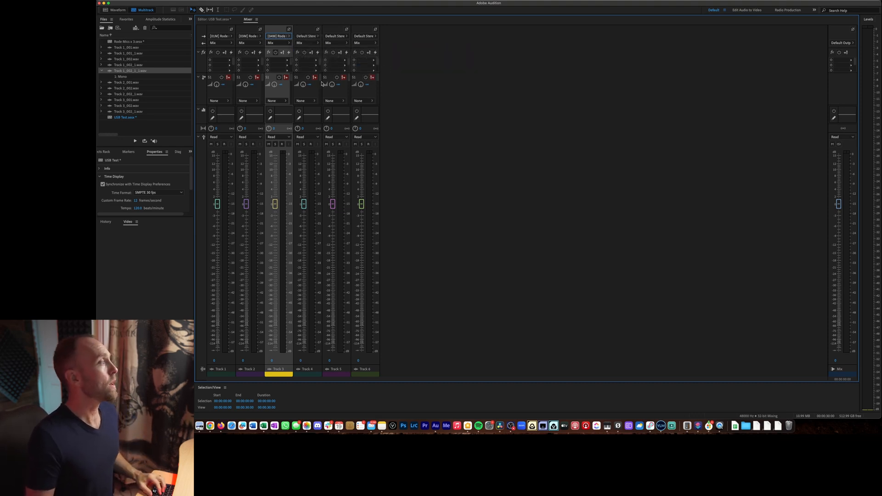
mouse_move(225, 147)
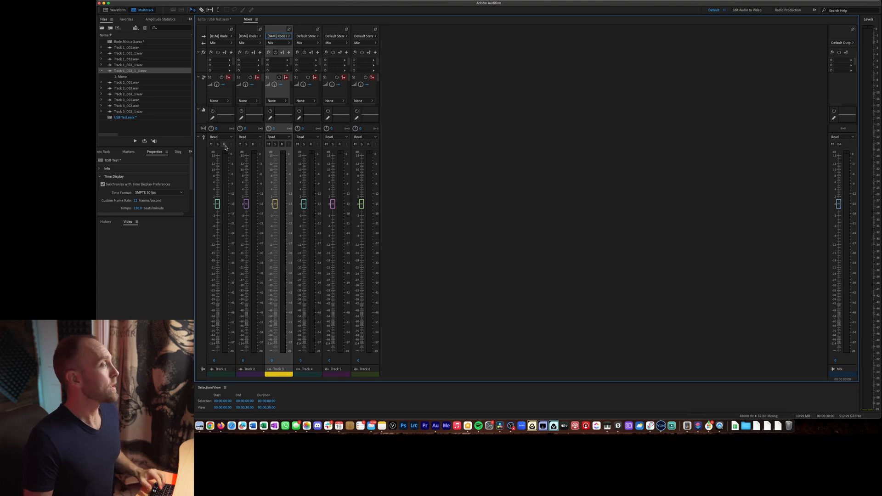
Arm Tracks 1, 2 and 3 for recording.
click(224, 144)
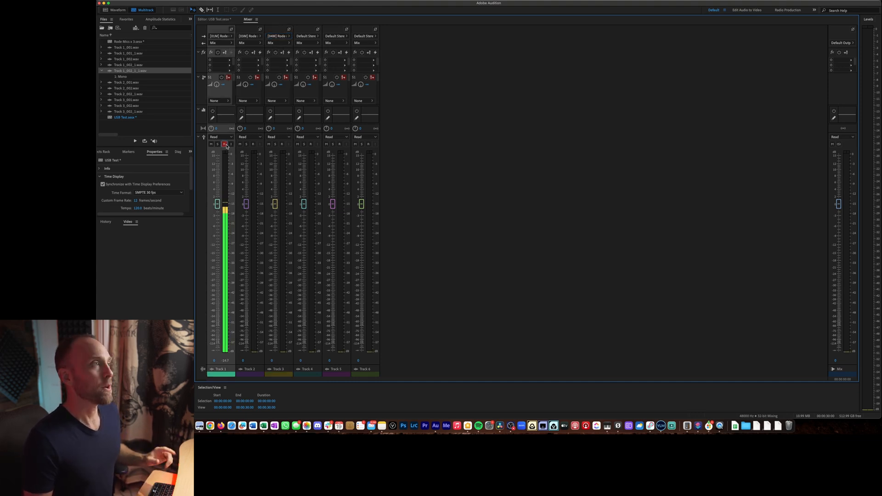
click(253, 143)
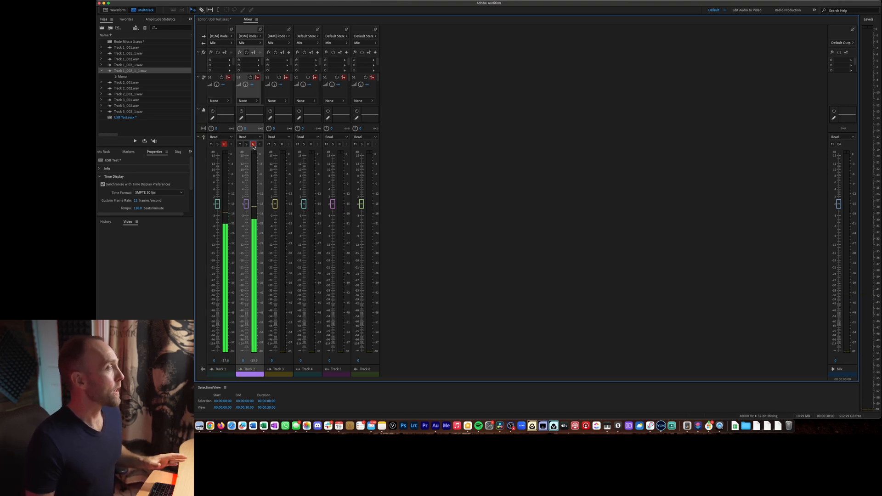
click(282, 144)
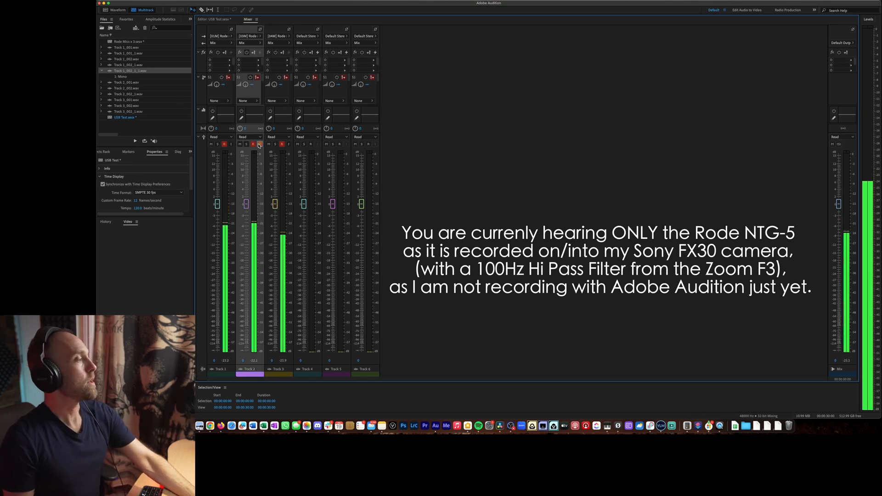
Check Track 2's input dropdown without changing it, leaving the three tracks armed.
click(249, 36)
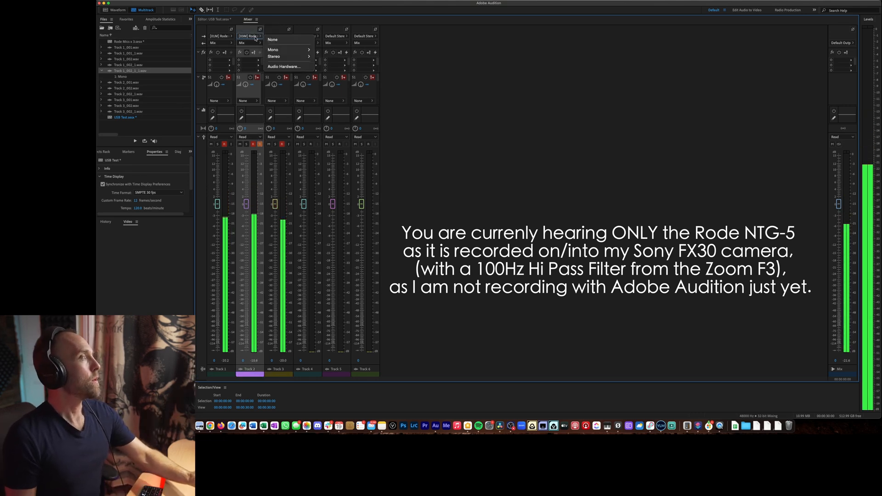
click(248, 29)
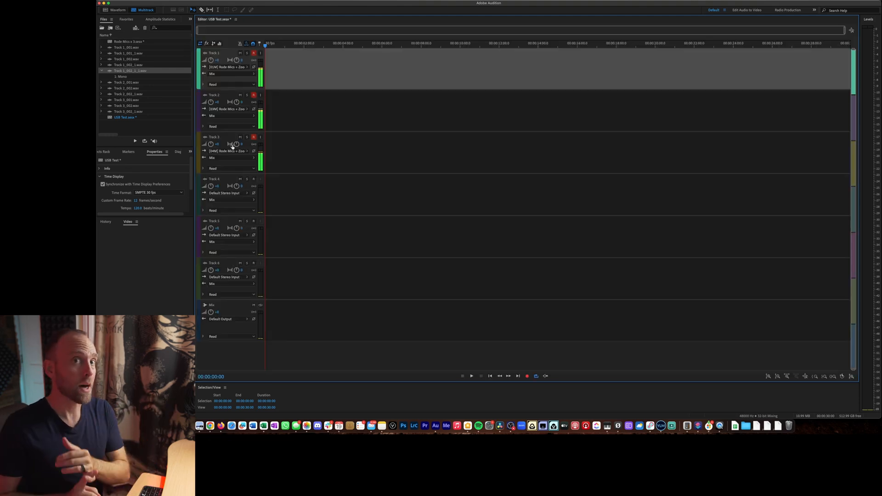
click(248, 19)
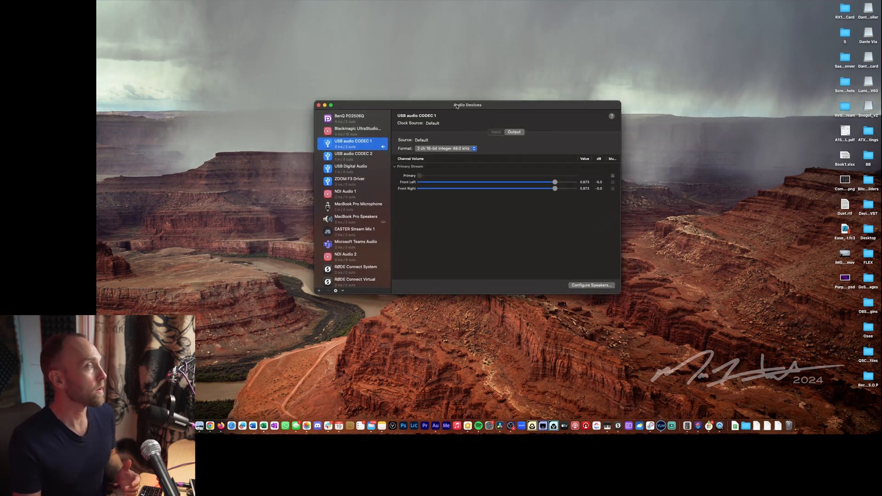
Create a new aggregate device and include the Scarlett 2i2 USB in it.
click(319, 291)
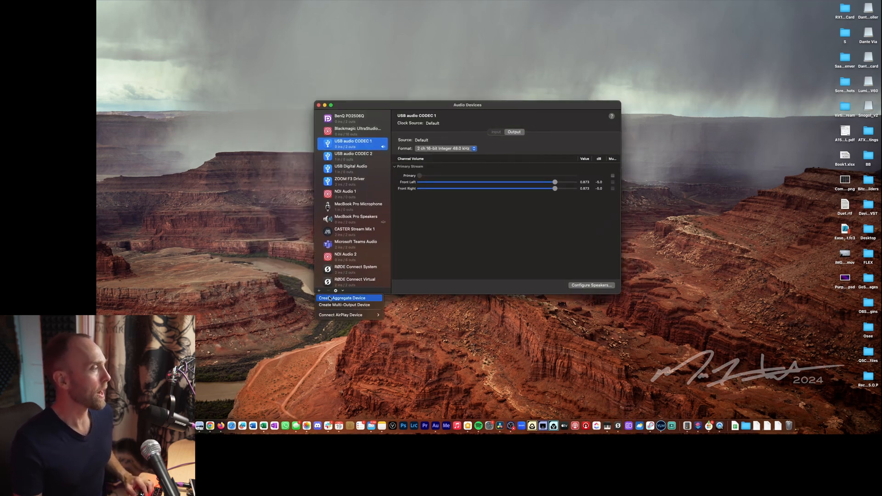
click(346, 298)
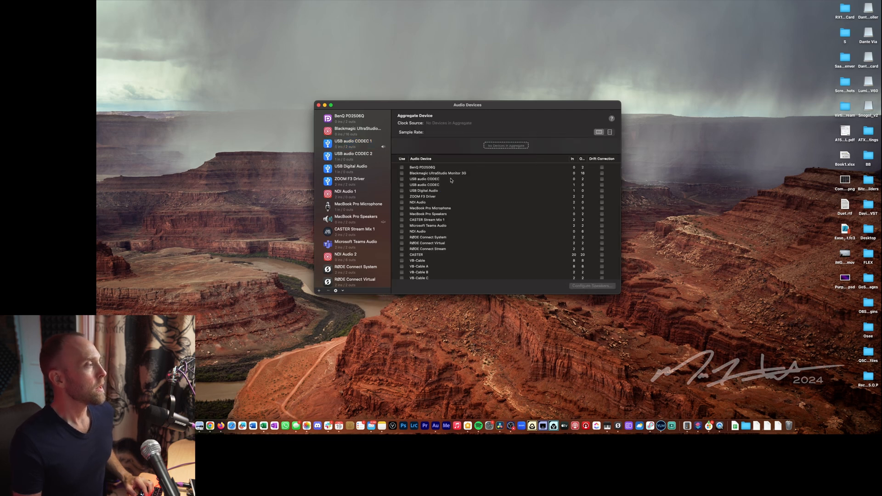
mouse_move(433, 194)
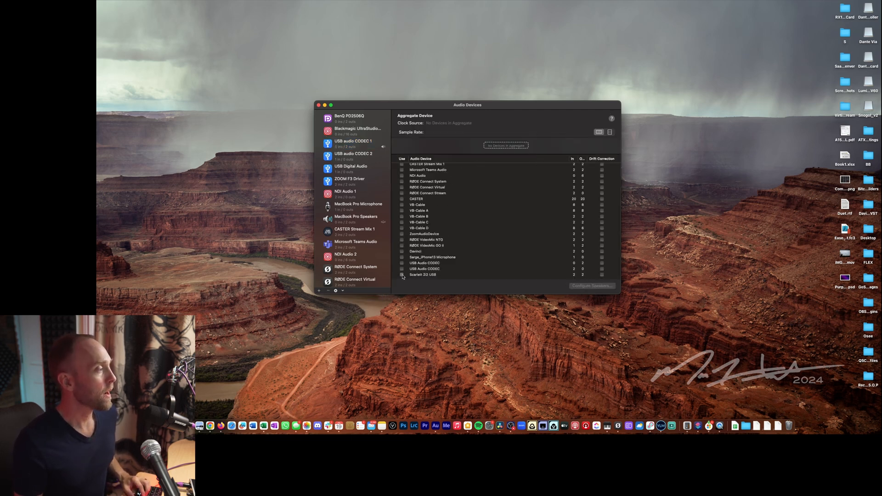
click(402, 276)
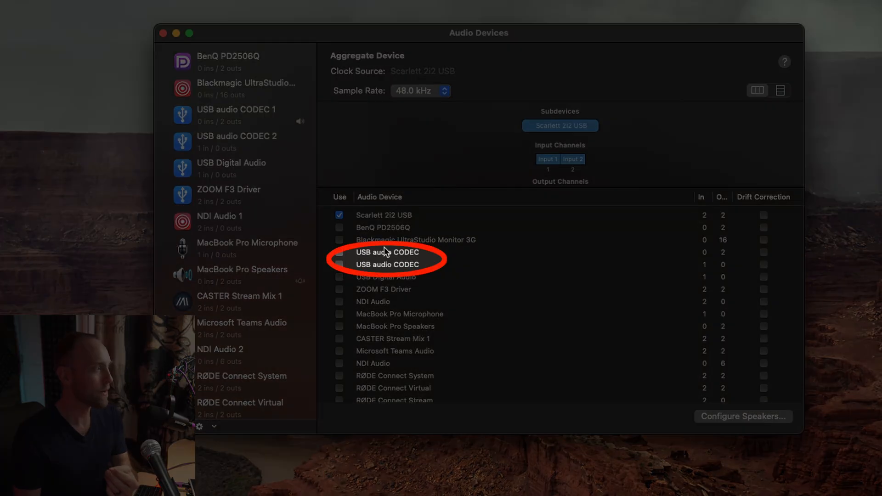
mouse_move(401, 290)
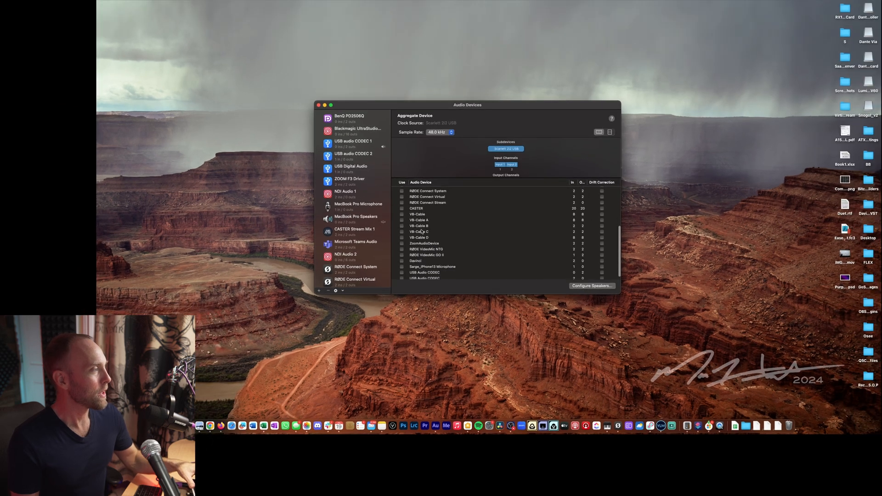
Add the two-input USB Audio CODEC to the 2i2 & UMC-22 aggregate, then return to Audition.
scroll(down, 3)
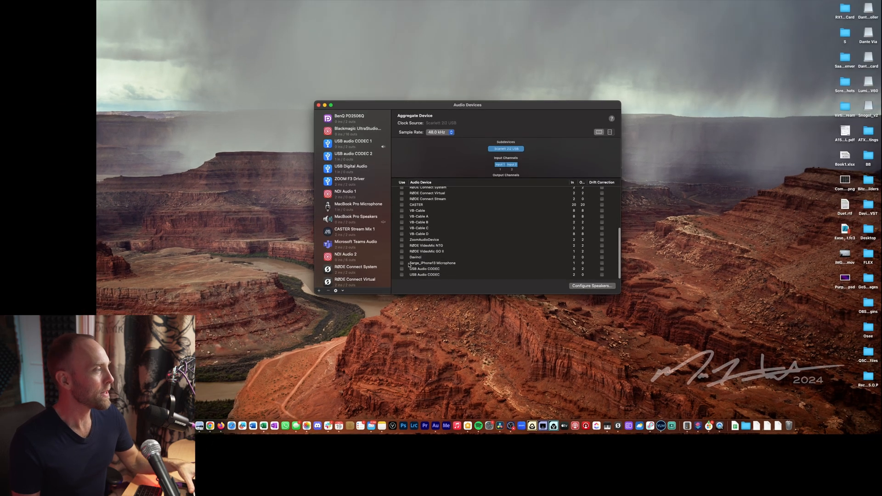
mouse_move(426, 271)
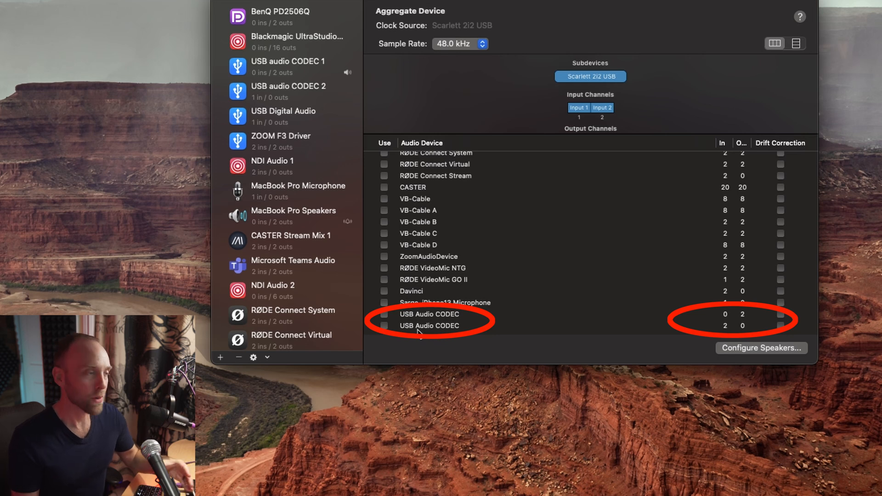
mouse_move(729, 329)
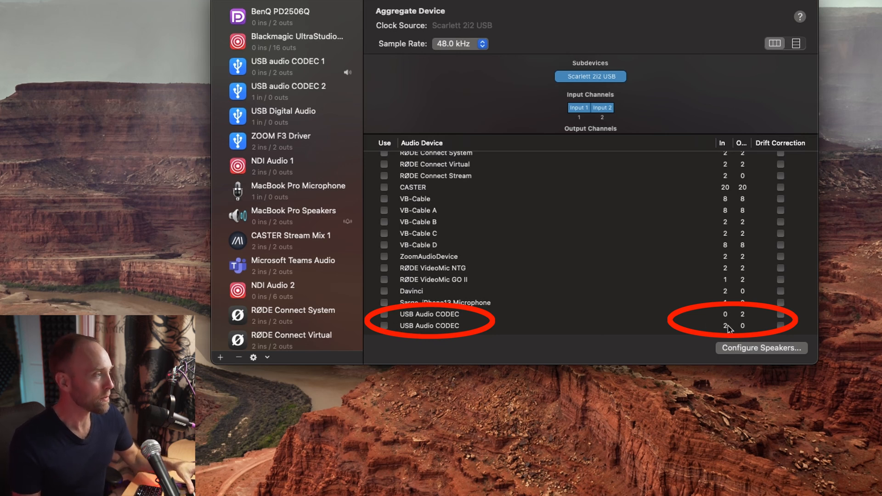
mouse_move(519, 325)
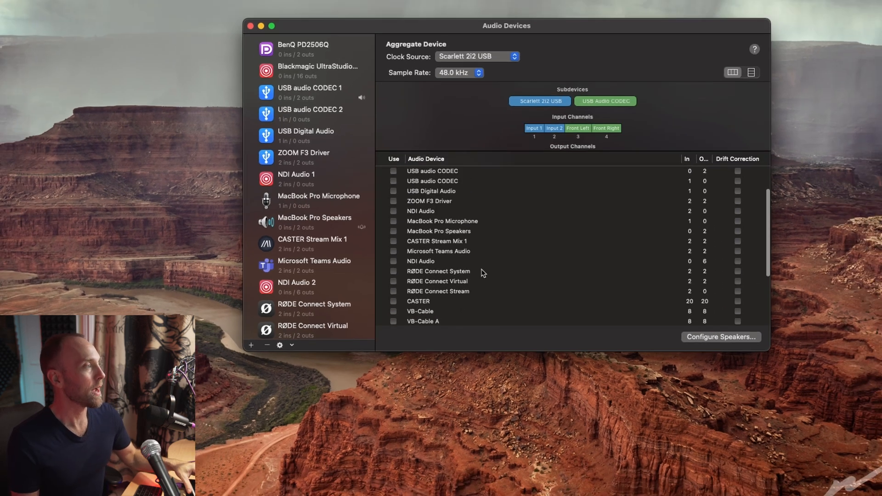
click(605, 101)
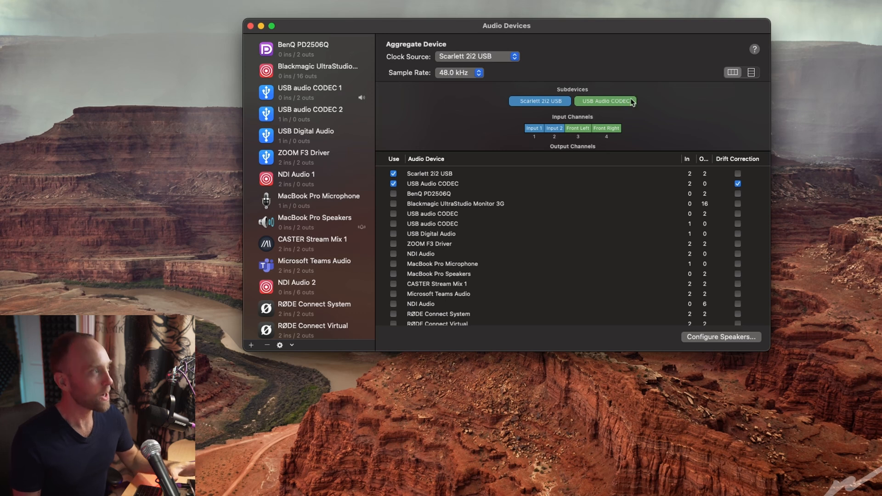
mouse_move(534, 399)
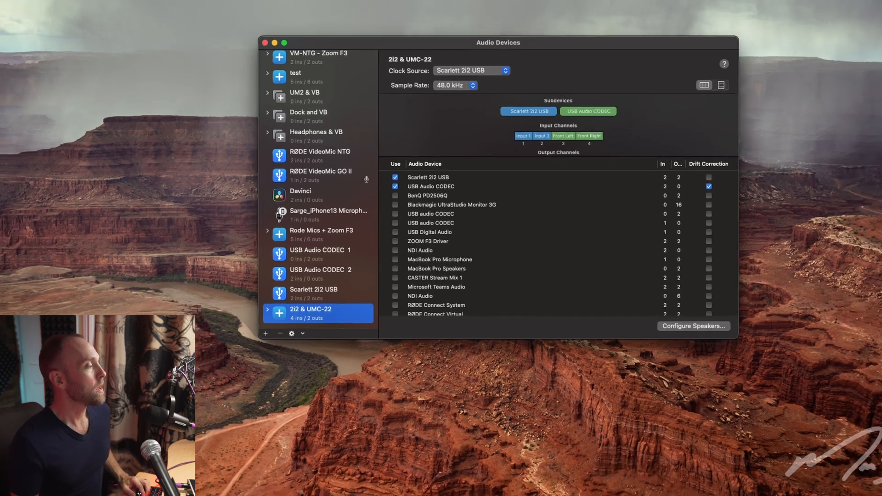
click(436, 426)
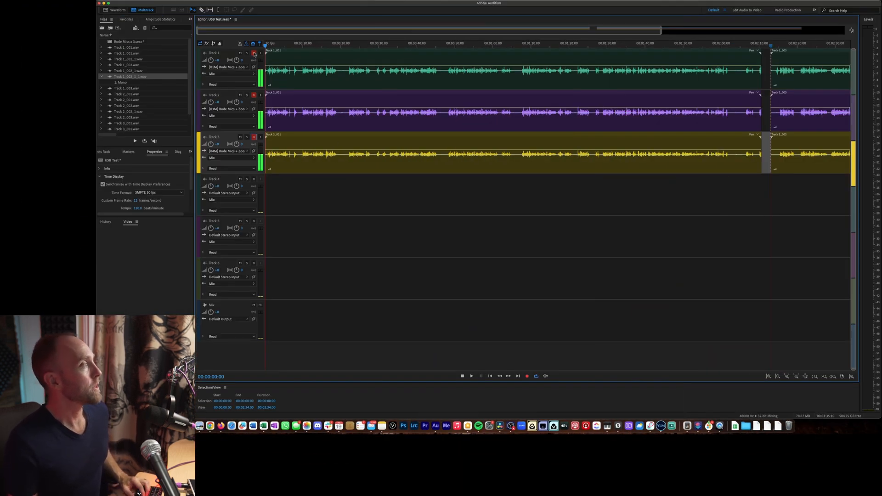
Disarm Tracks 1 and 3, then set Default Input to 2i2 & UMC-22 and confirm.
click(254, 53)
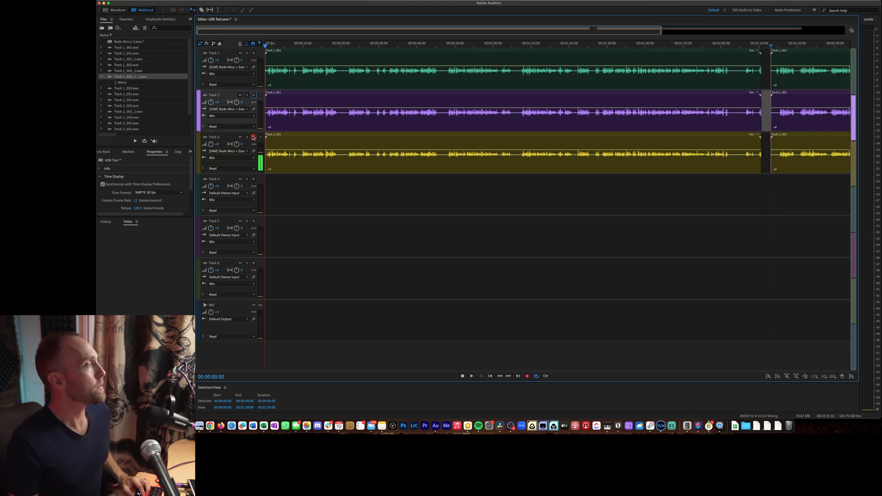
click(254, 136)
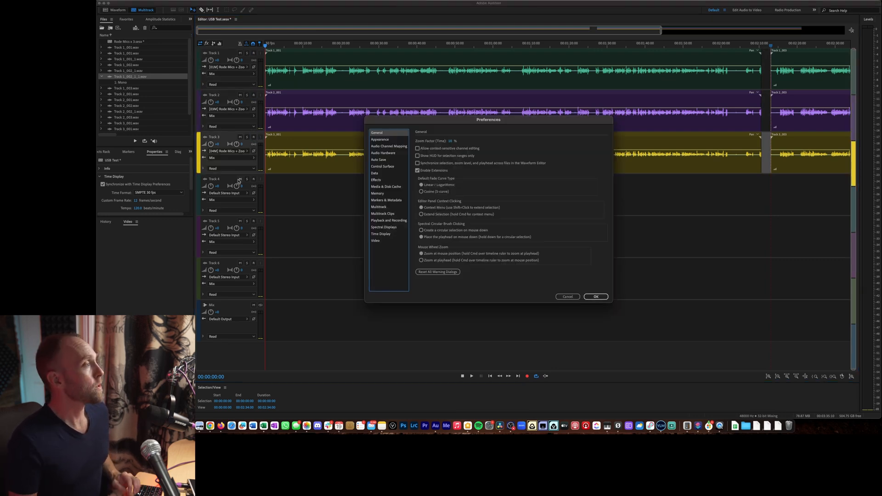
click(382, 153)
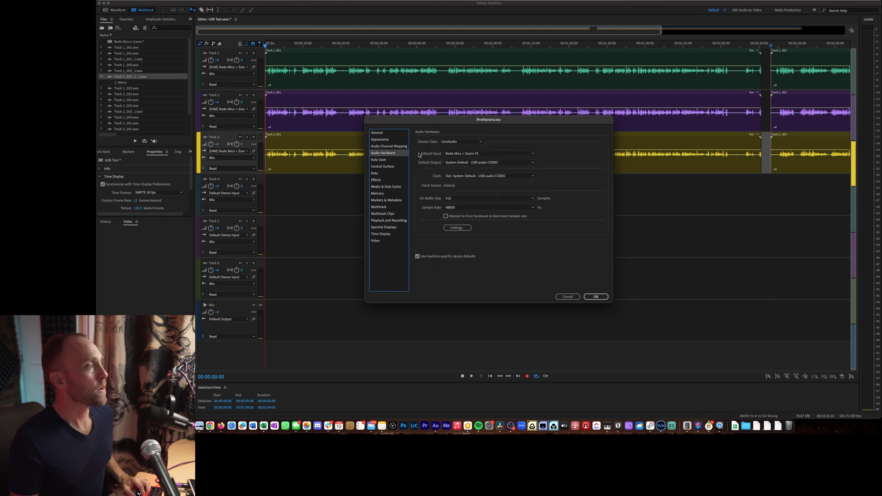
mouse_move(499, 154)
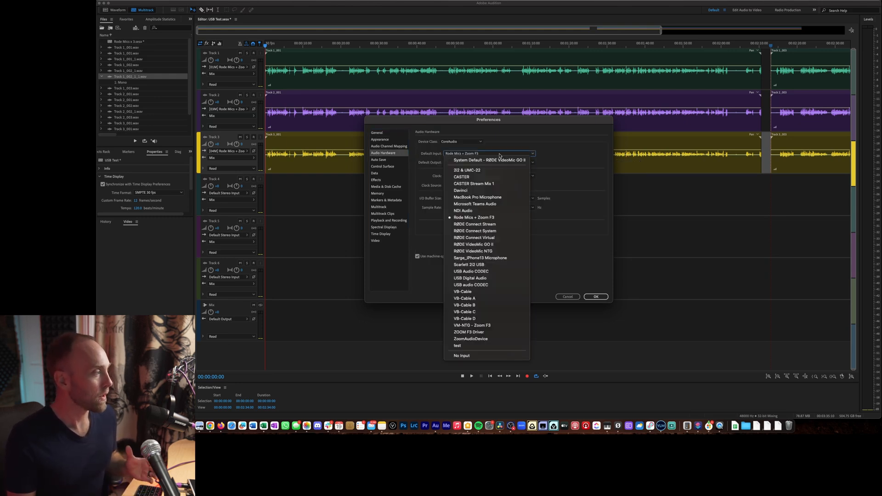
mouse_move(467, 171)
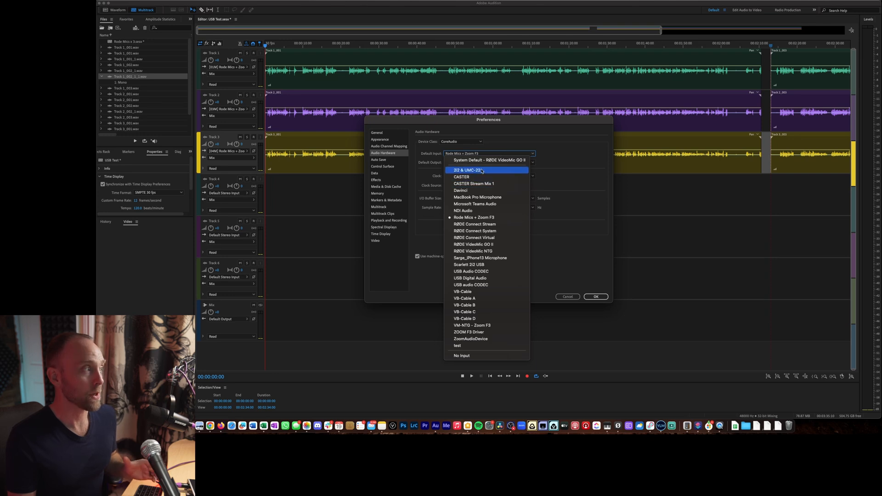
click(468, 170)
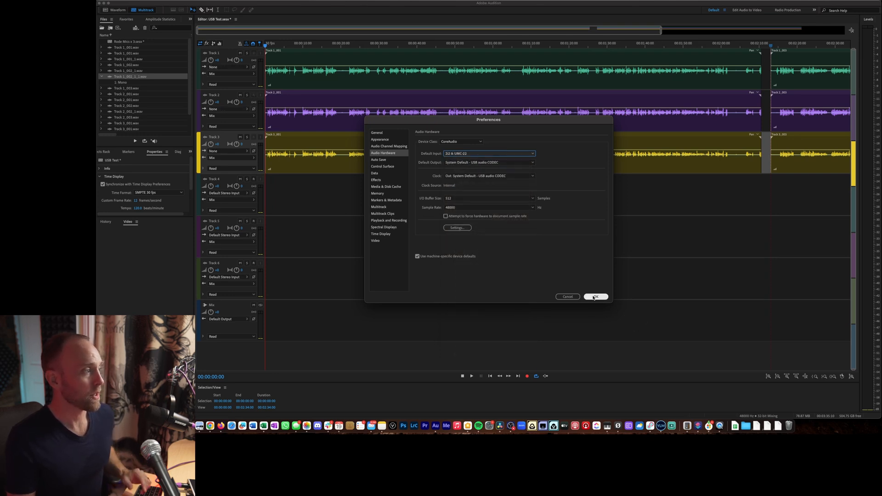
click(594, 296)
text(UMC22-MV7R)
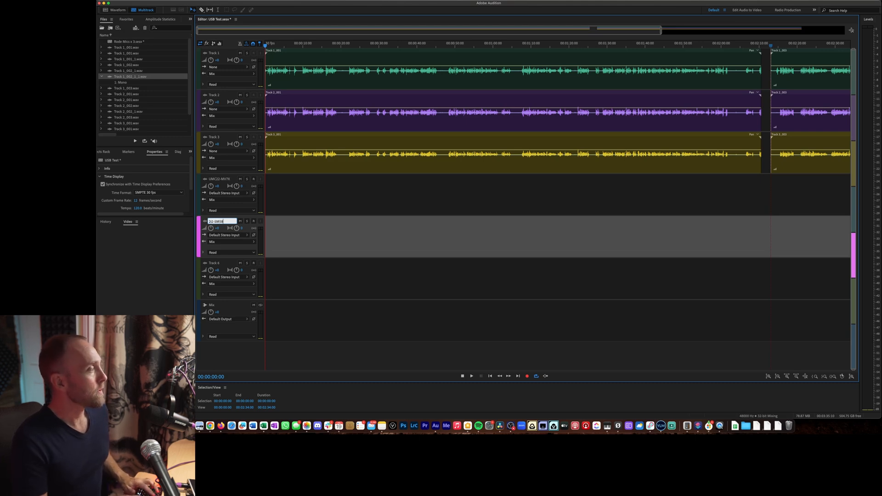
Name tracks UMC22-MV7R and 2i2-SM58, feeding them Mono [03M] Front Left and [01M] Scarlett Input 1.
click(225, 193)
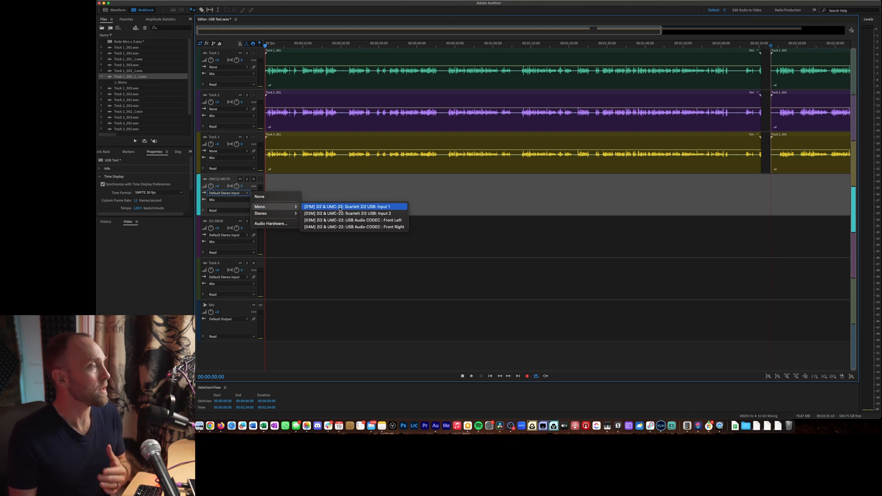
mouse_move(349, 220)
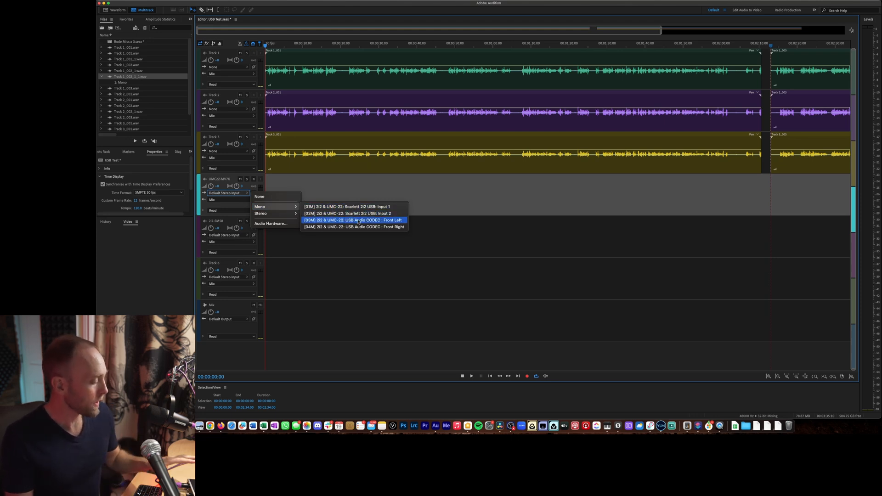
click(354, 220)
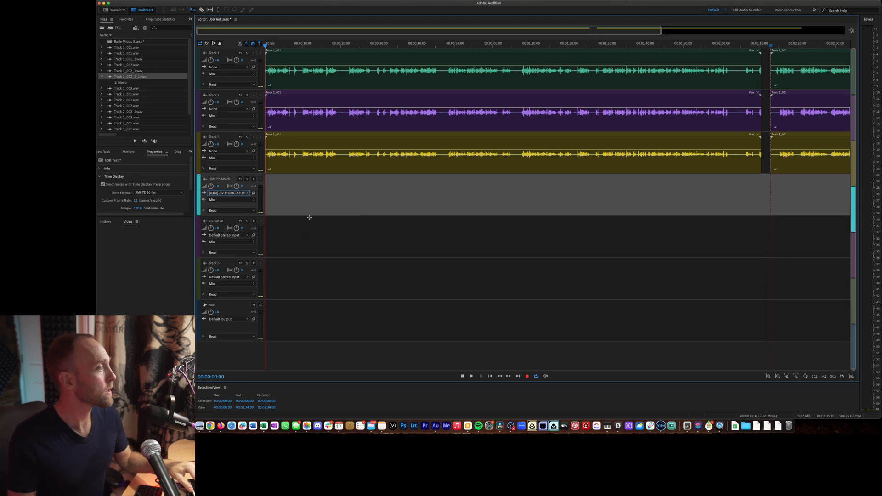
click(224, 235)
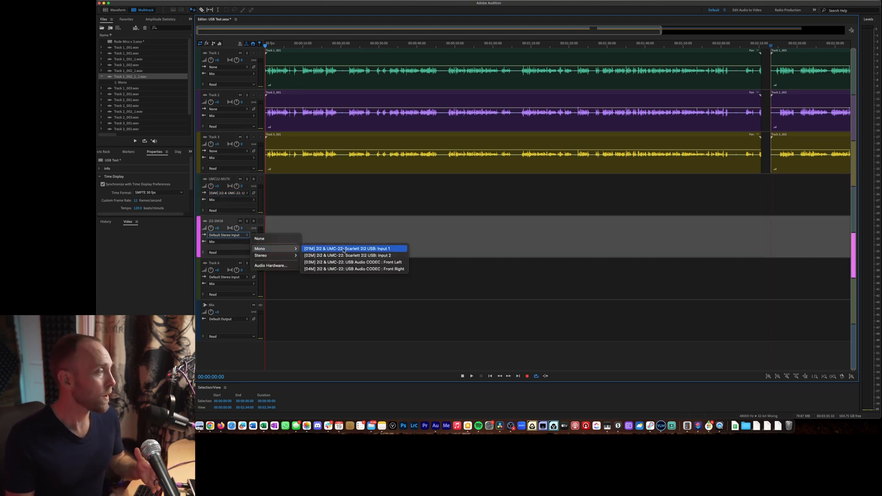
click(348, 248)
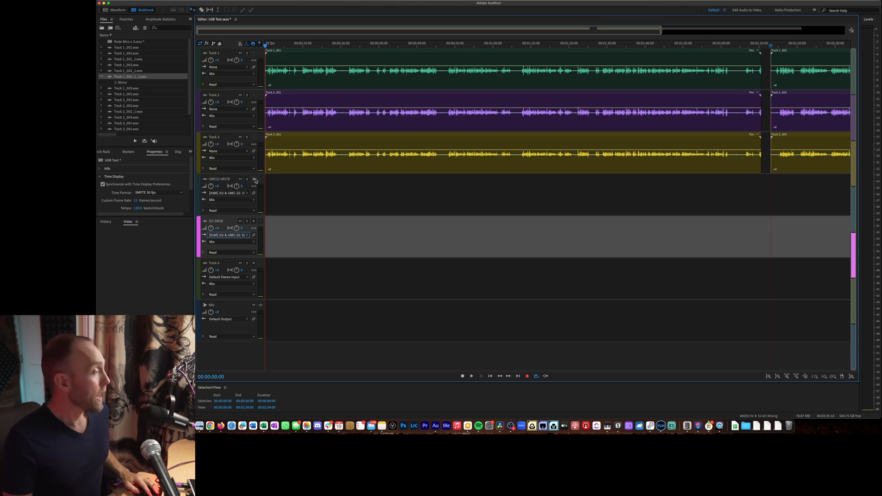
click(248, 19)
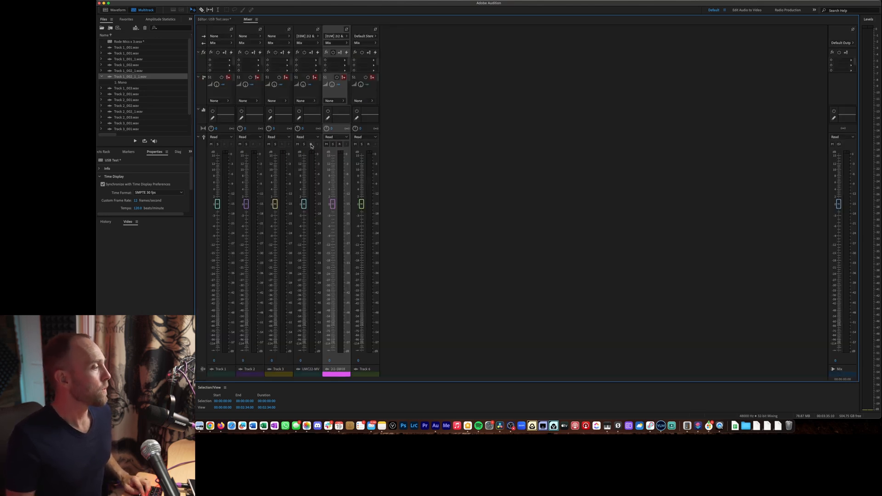
Record-arm the UMC22-MV7R and 2i2-SM58 tracks so their input meters go live.
click(311, 144)
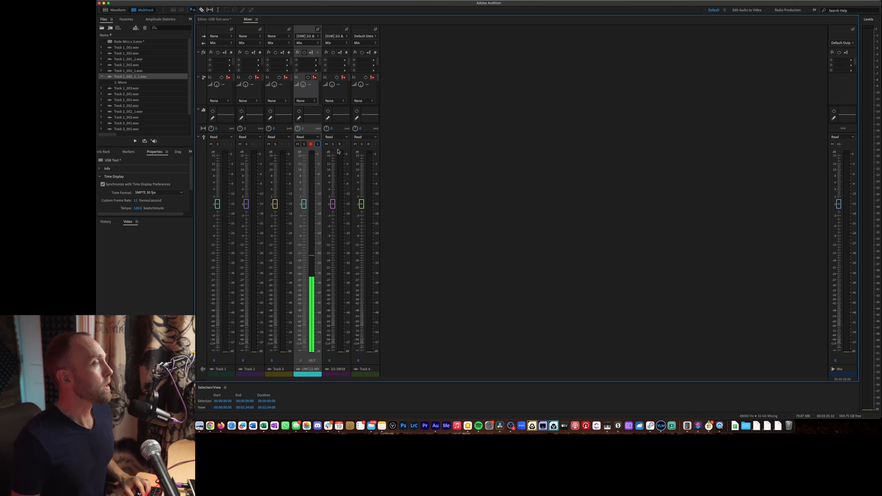
click(340, 144)
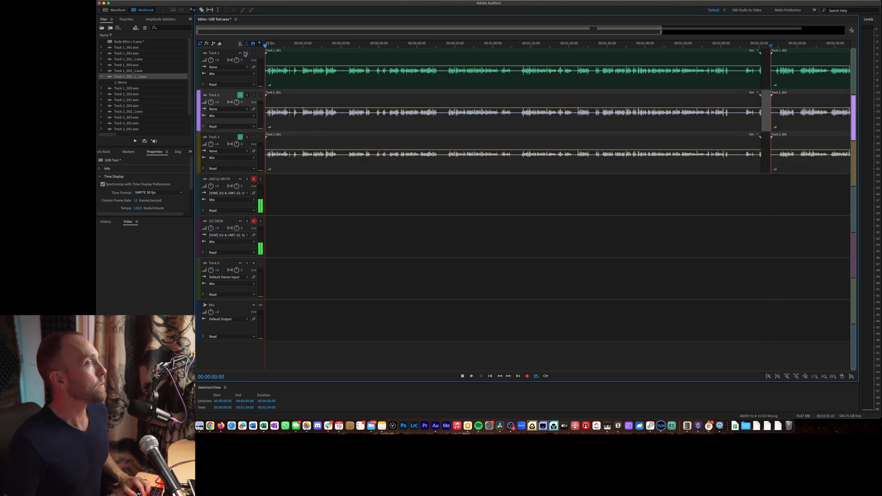
Mute Track 1, leaving only the two armed mic tracks active.
click(240, 53)
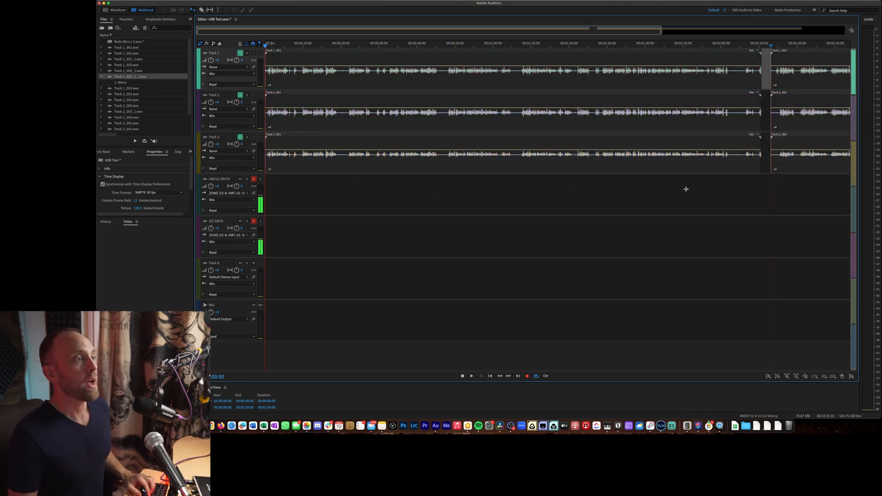
click(472, 376)
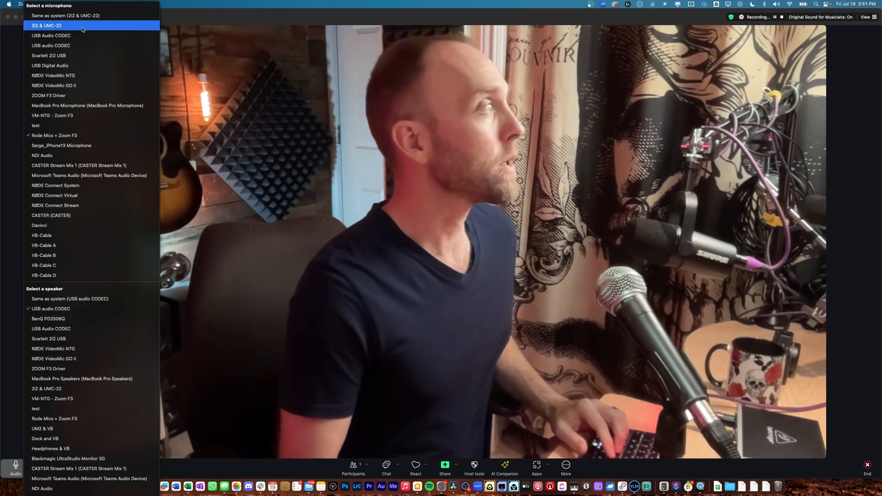
Select 2i2 & UMC-22 as Zoom's meeting microphone.
click(46, 25)
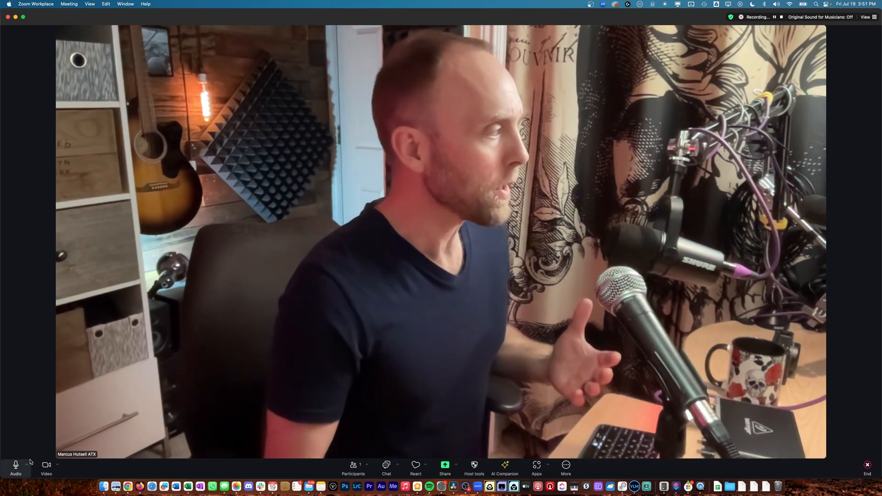
click(30, 465)
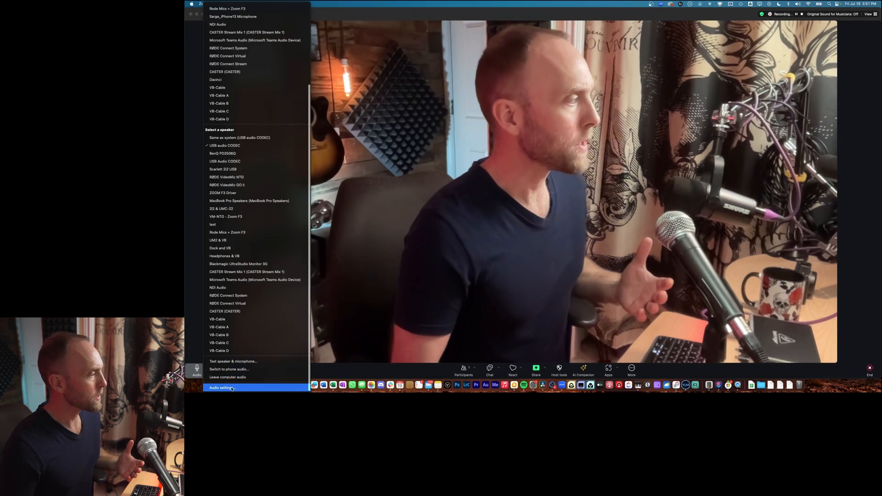
Bring up Zoom's Audio Settings to inspect the aggregate microphone.
click(220, 388)
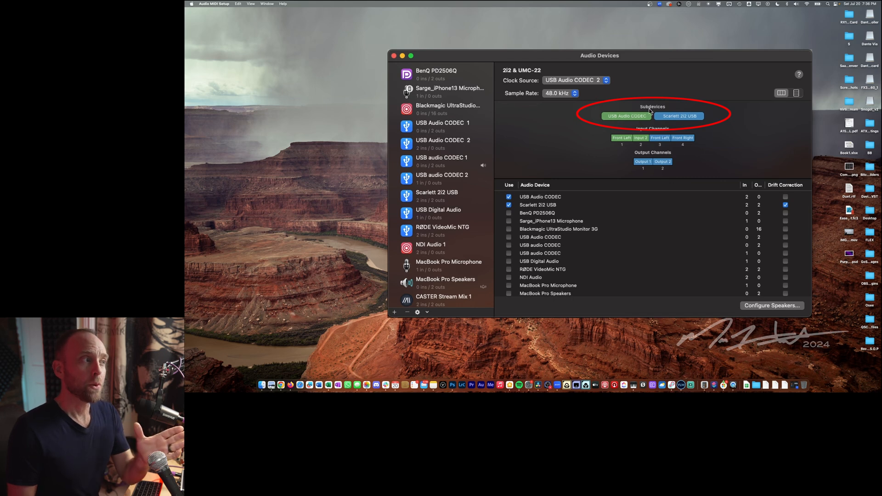
mouse_move(641, 118)
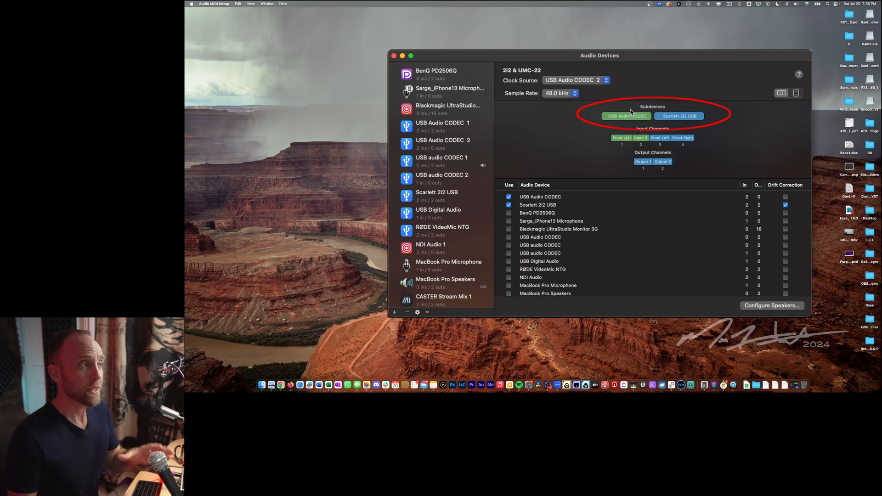
mouse_move(655, 114)
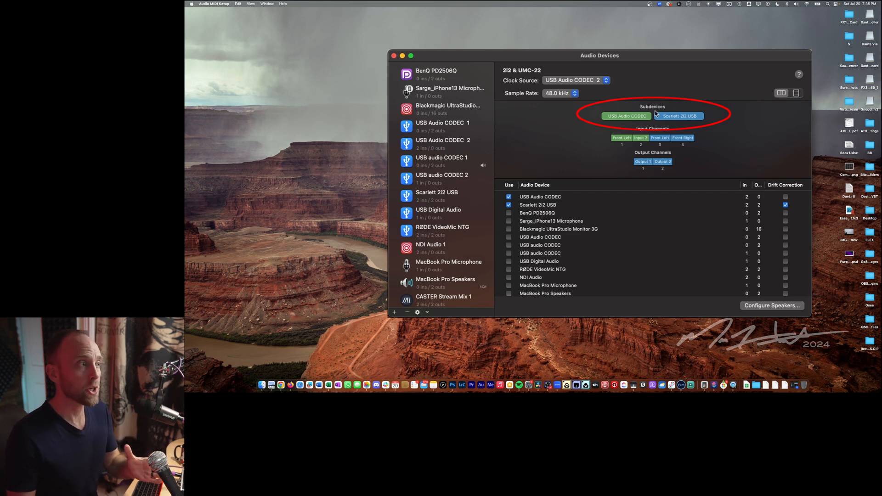
mouse_move(675, 317)
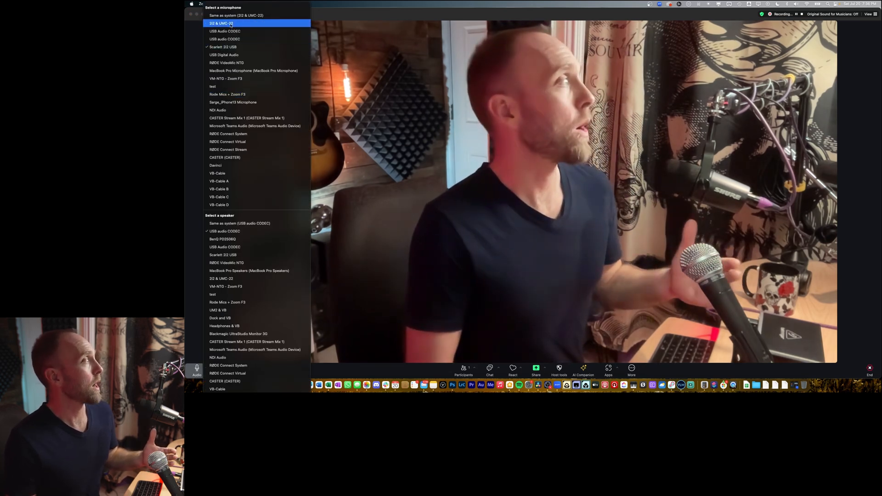
Reselect 2i2 & UMC-22 as the microphone and confirm its input level in Audio Settings.
click(228, 23)
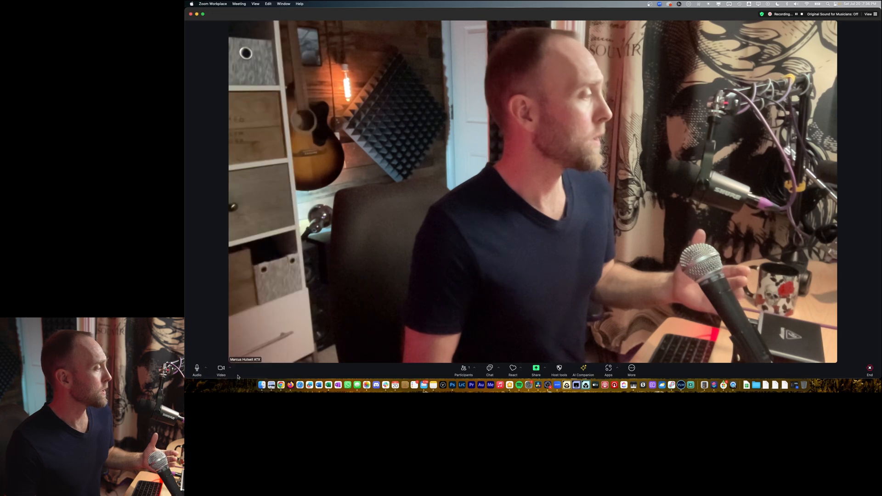
click(204, 368)
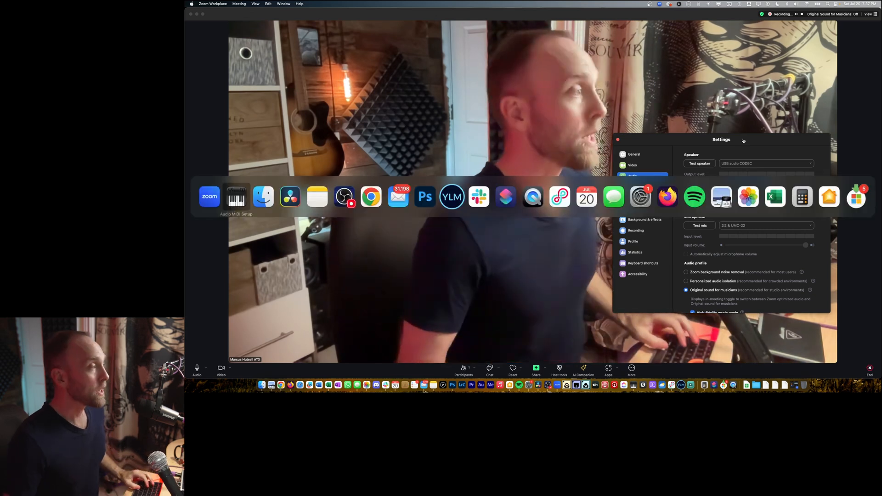
click(236, 197)
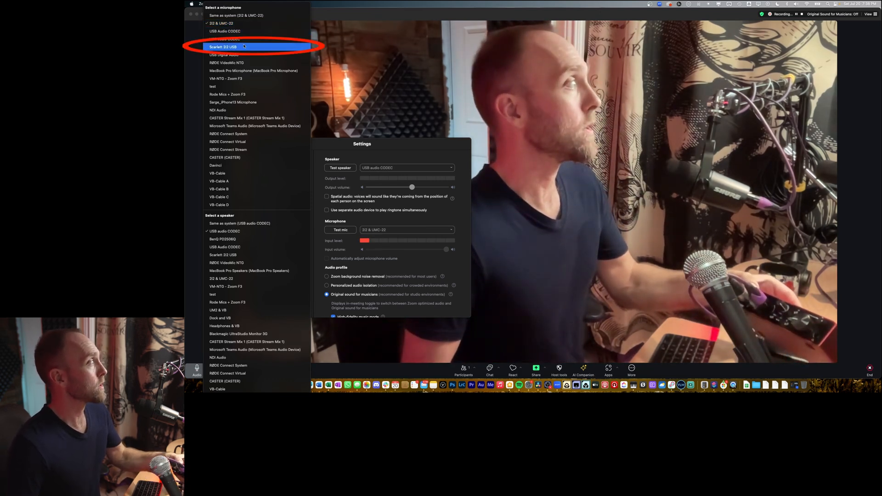
Change Zoom's microphone from the aggregate to Scarlett 2i2 USB.
click(223, 47)
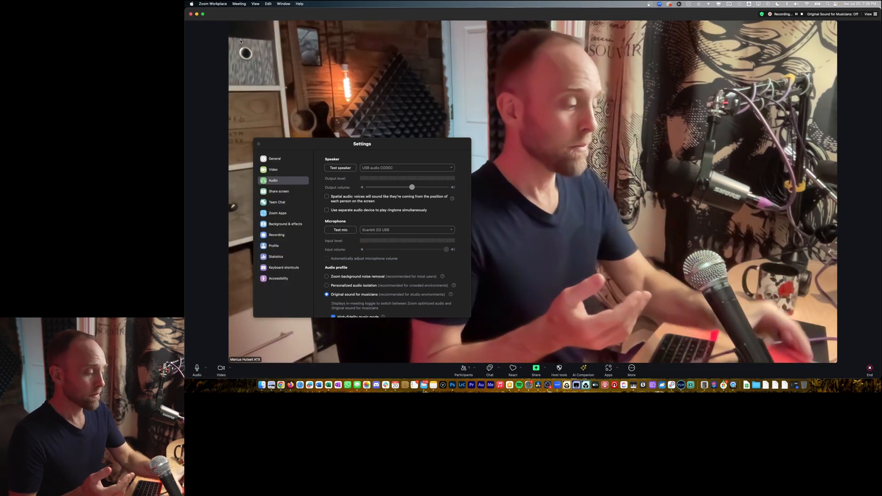